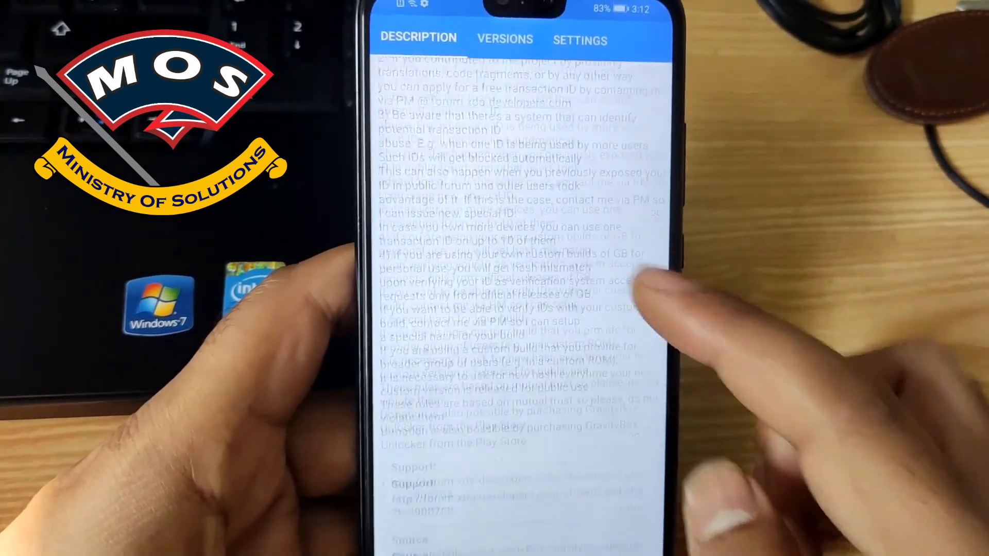
# Step: Queue the GravityBox 9.2.0 stable release for download and install from the Versions list
pyautogui.click(505, 41)
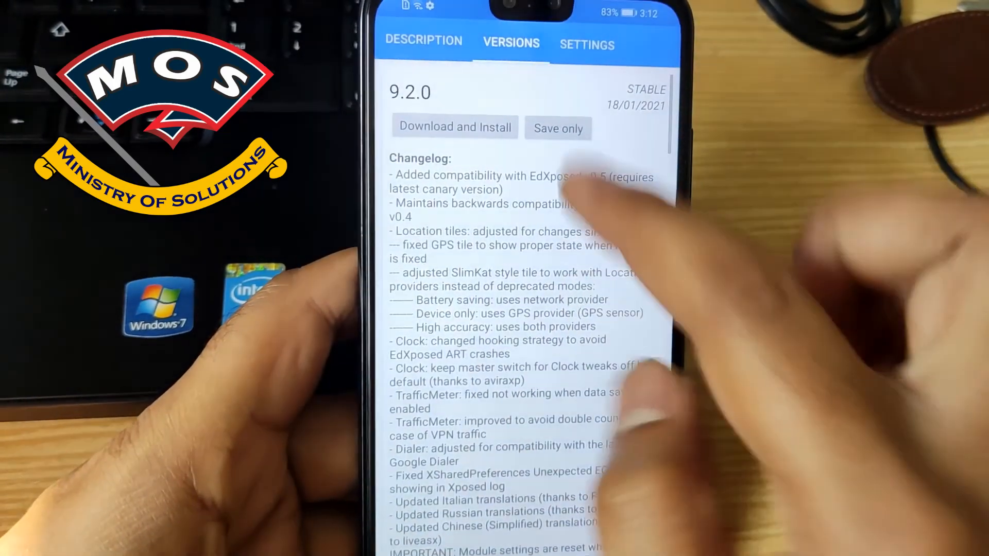
pyautogui.click(454, 127)
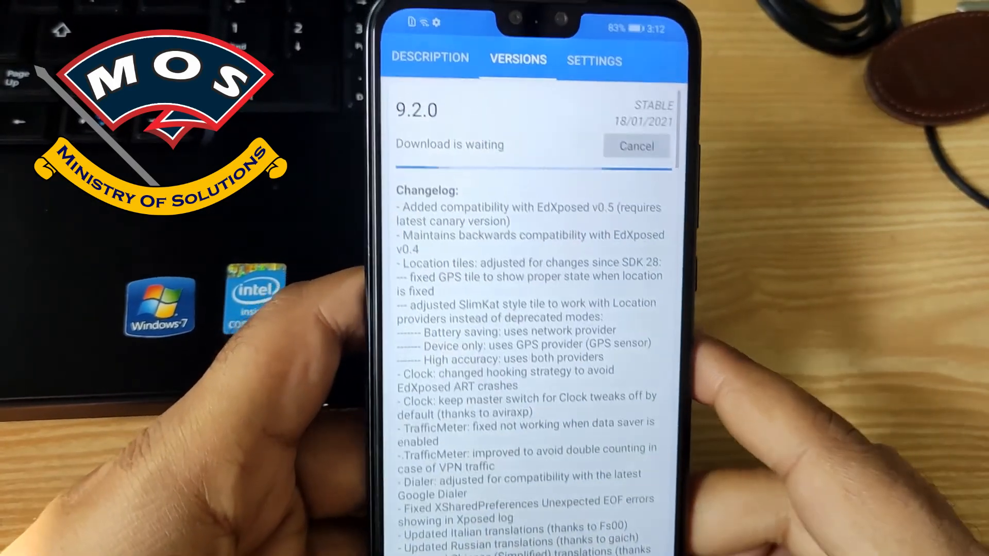